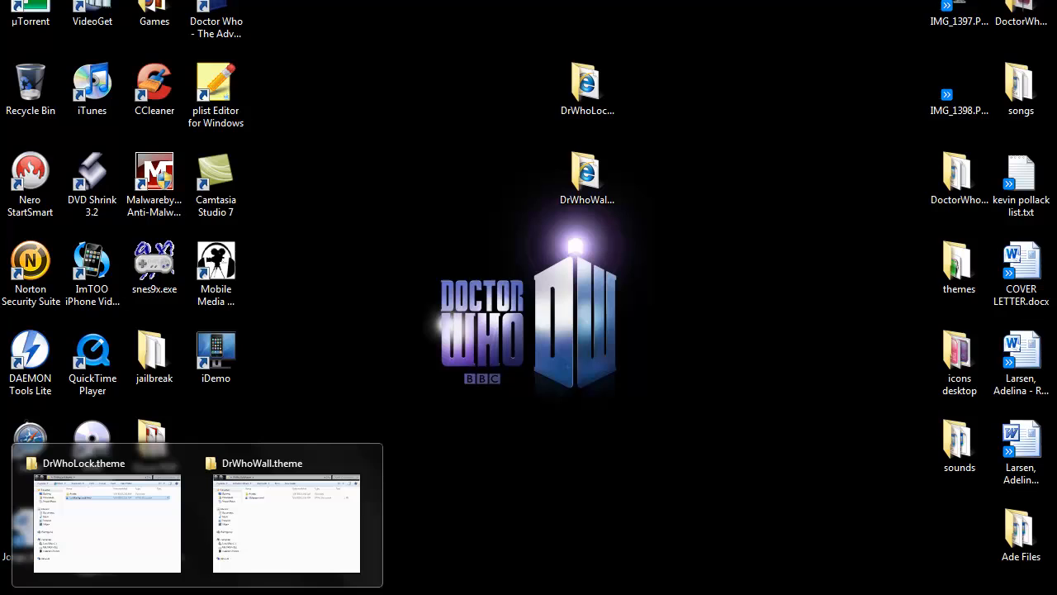
# Step: Bring the DrWhoLock.theme Explorer window forward and select its Private folder
pyautogui.click(106, 522)
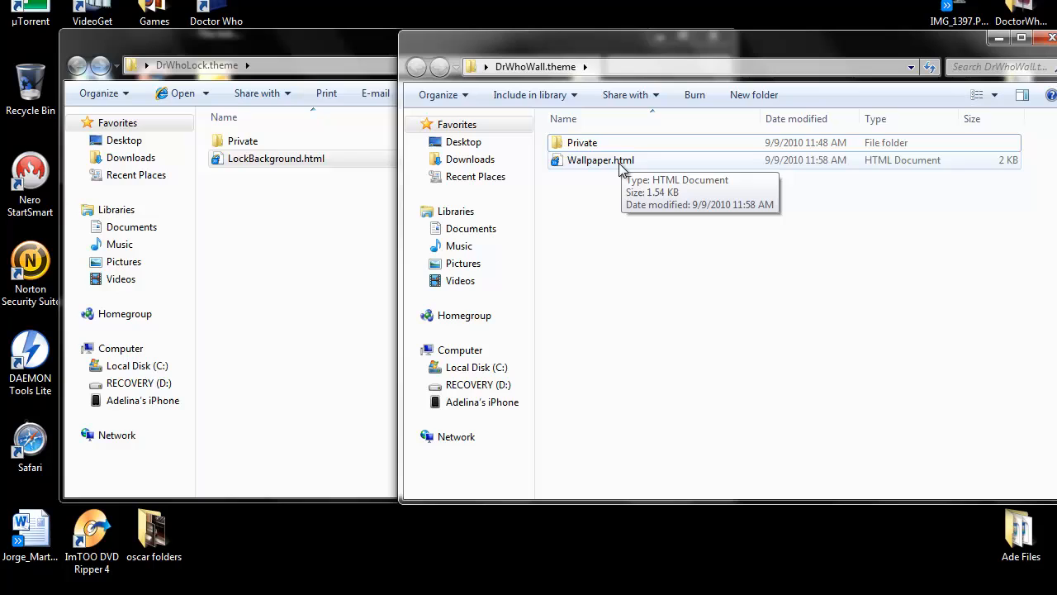
pyautogui.click(601, 159)
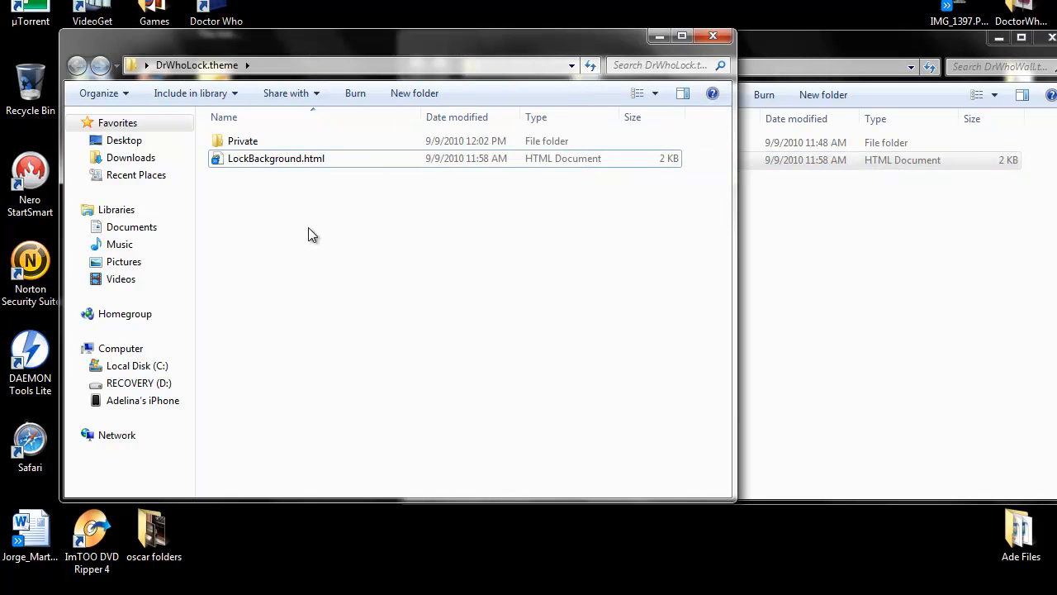
pyautogui.moveTo(703, 223)
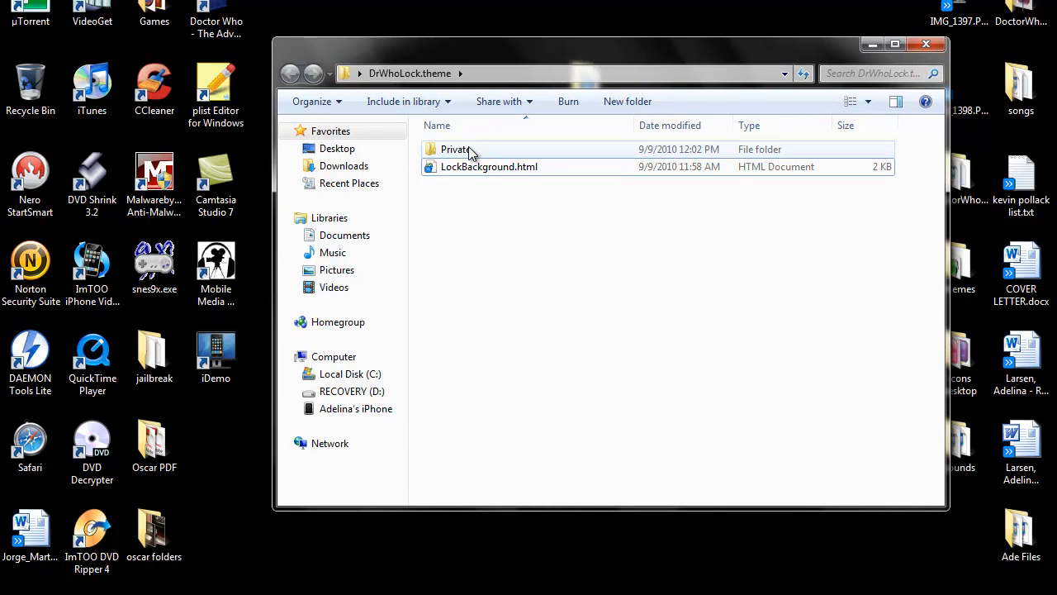
pyautogui.click(503, 254)
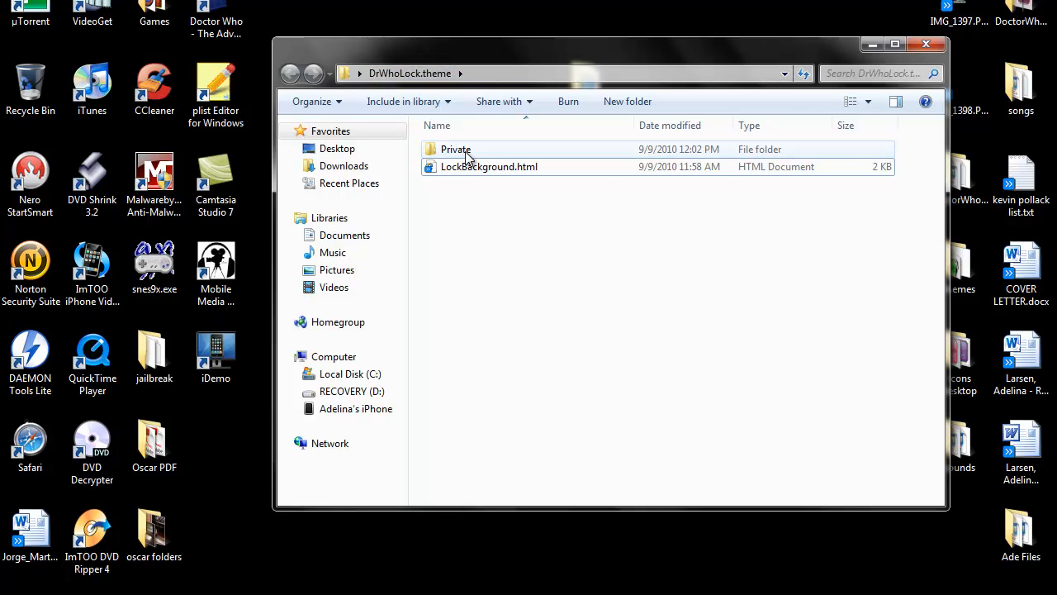
pyautogui.click(456, 148)
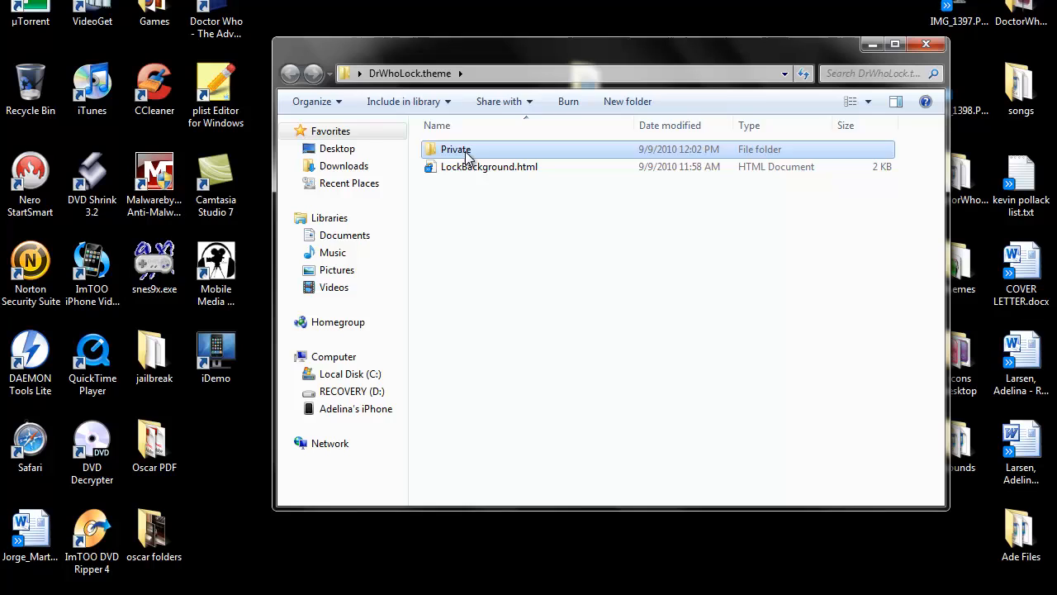
# Step: View the six wallpaper PNGs in Private, then list the Open-with programs for LockBackground.html
pyautogui.doubleClick(456, 148)
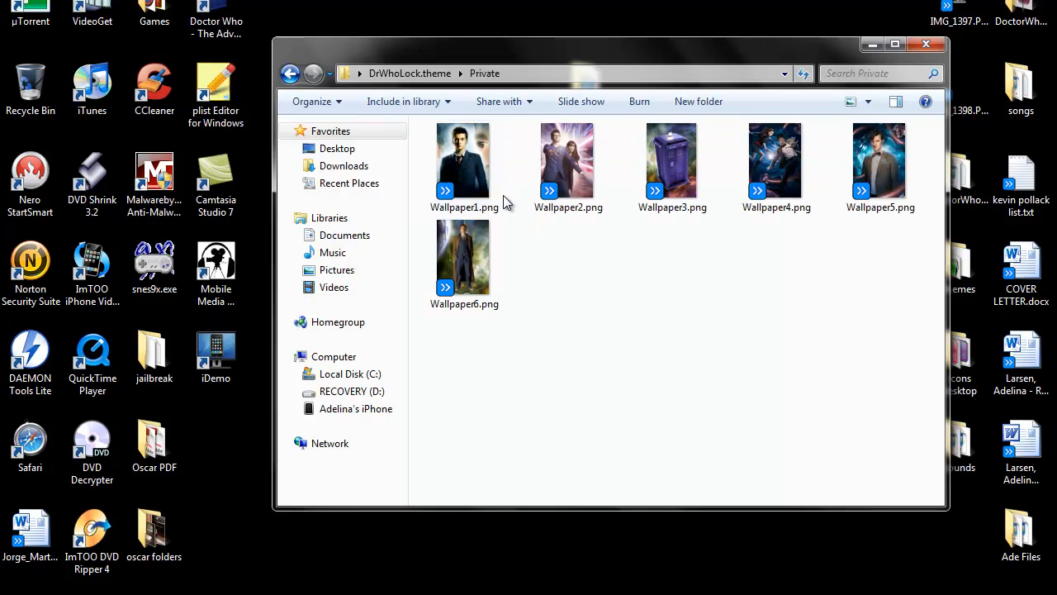
pyautogui.moveTo(730, 180)
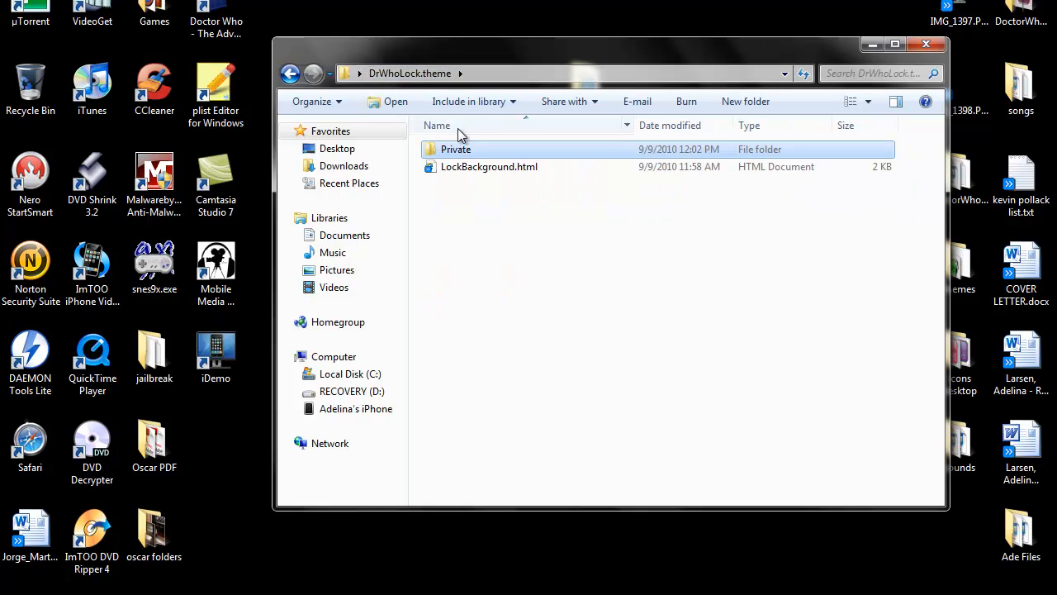
pyautogui.click(489, 165)
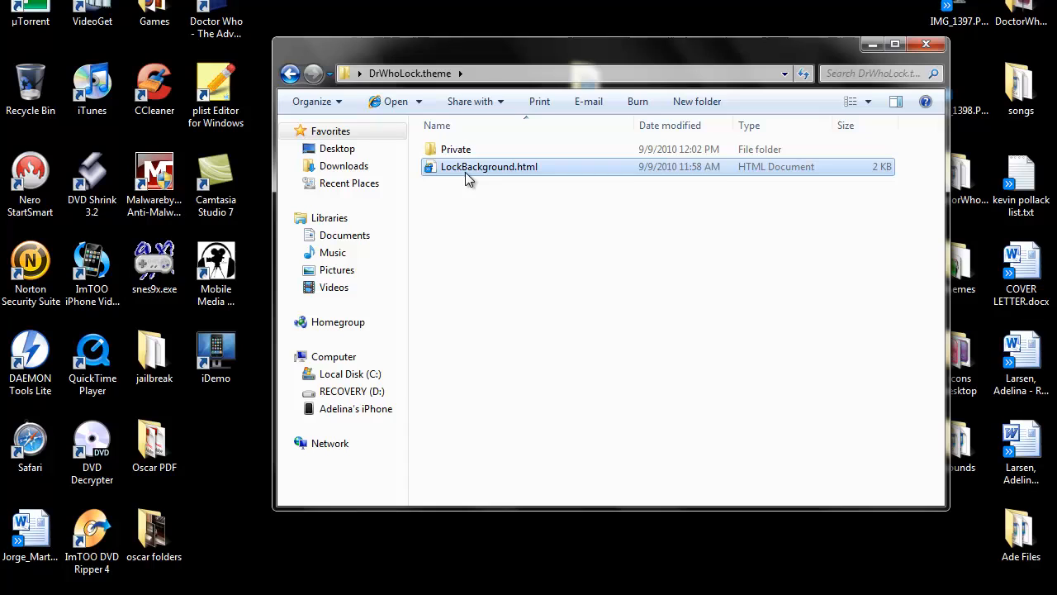
pyautogui.rightClick(489, 165)
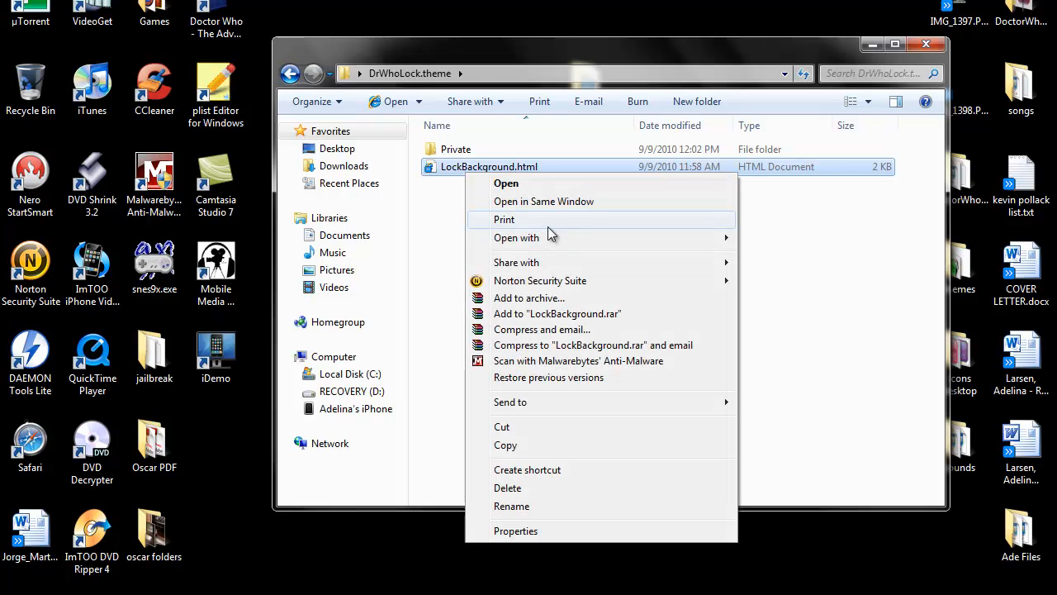
pyautogui.click(515, 238)
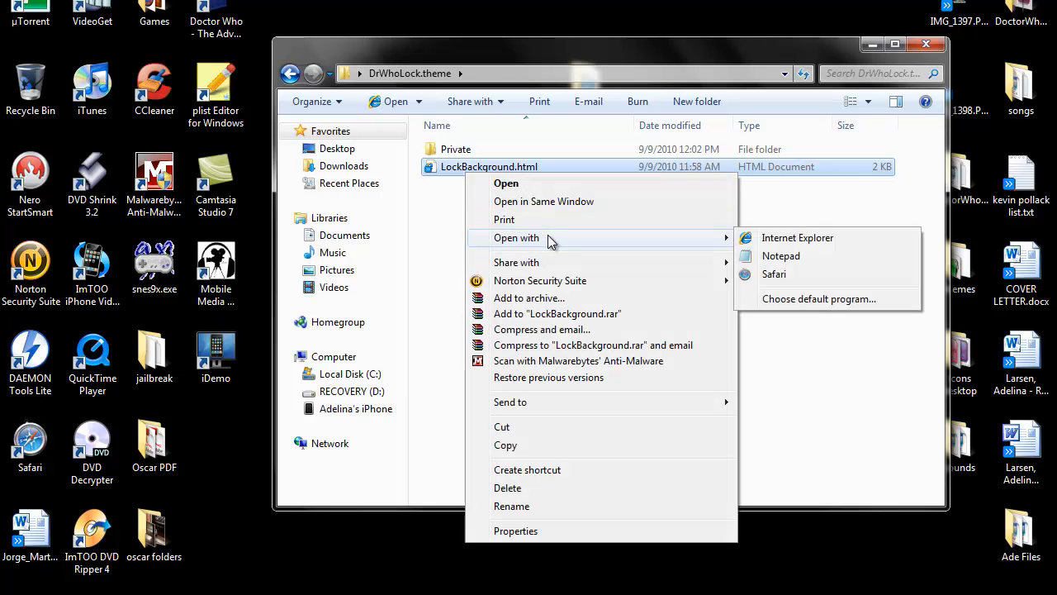
pyautogui.moveTo(780, 254)
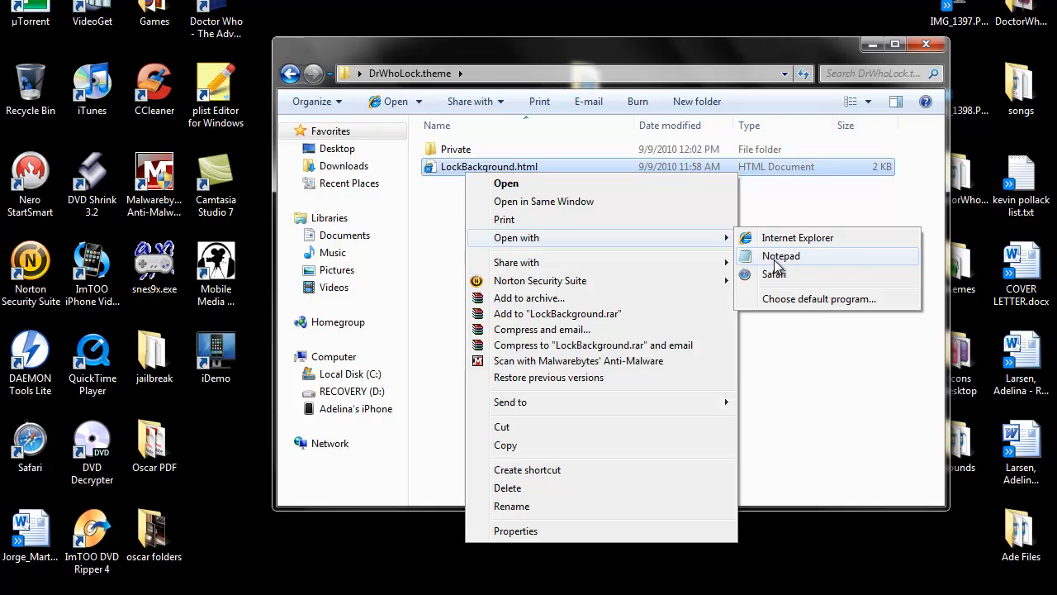
# Step: Edit LockBackground.html in Notepad so the images array lists wallpaper1.png through wallpaper6.png
pyautogui.click(779, 255)
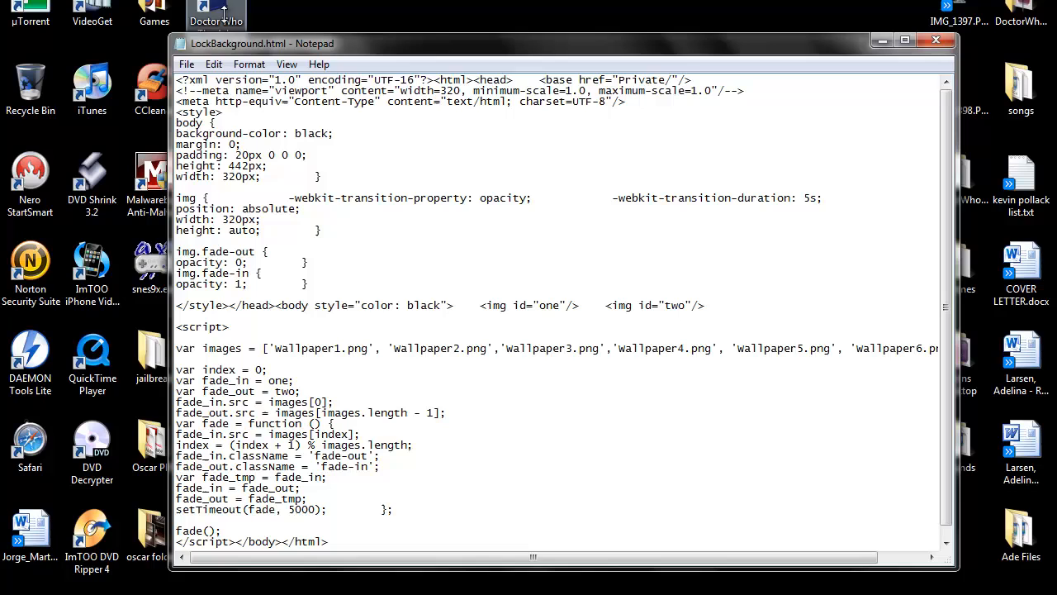
pyautogui.click(903, 43)
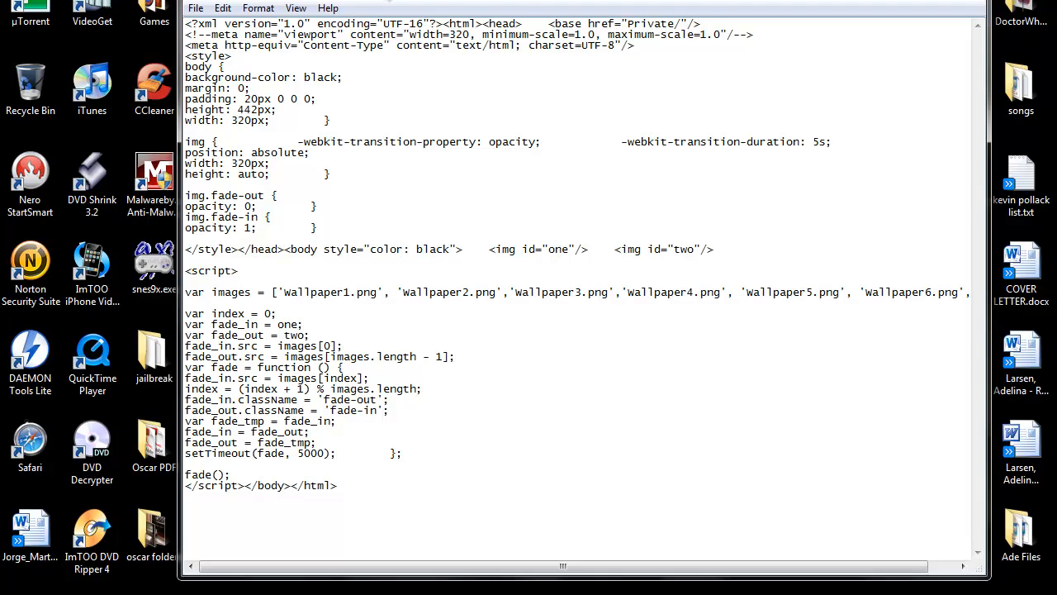
pyautogui.click(185, 24)
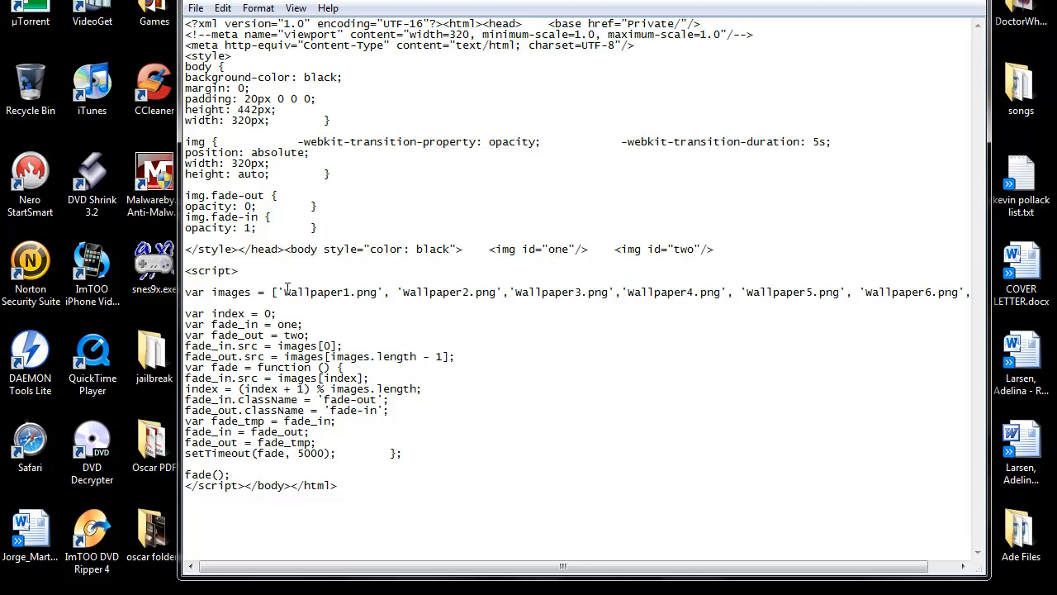
pyautogui.doubleClick(329, 290)
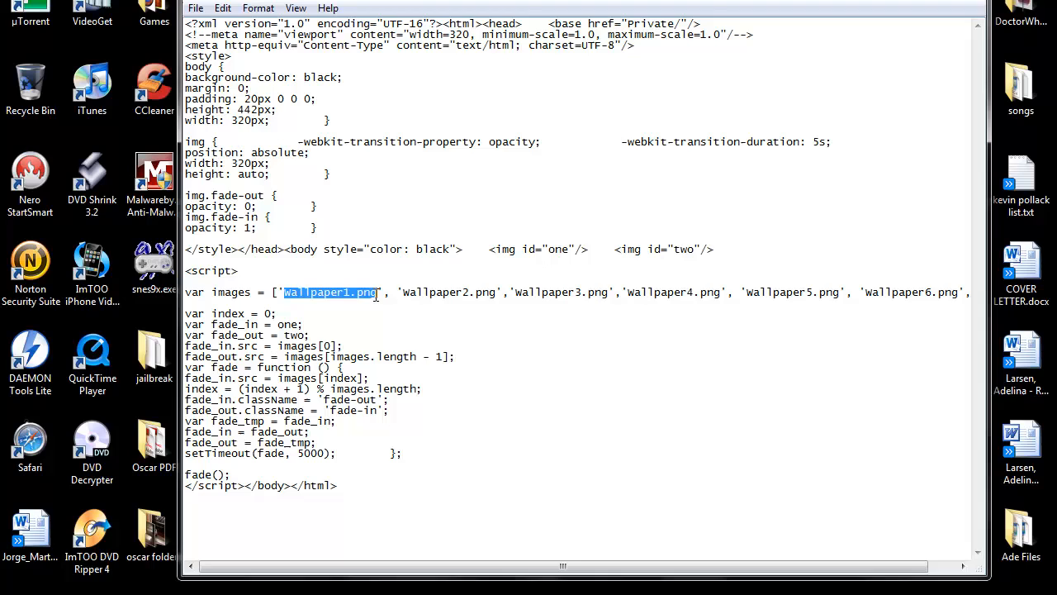
pyautogui.moveTo(419, 340)
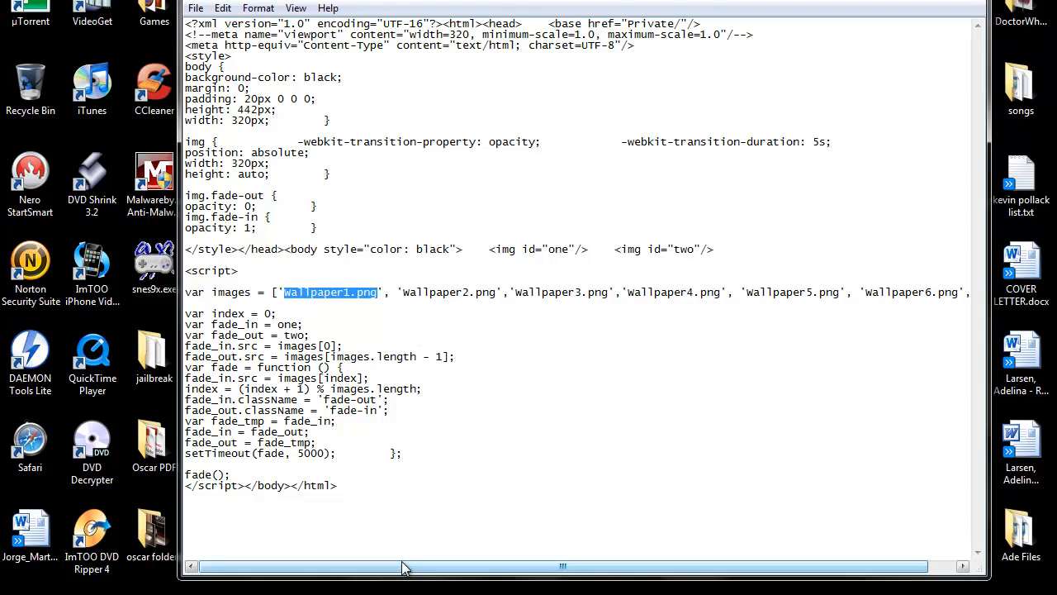
pyautogui.moveTo(405, 565); pyautogui.dragTo(496, 565)
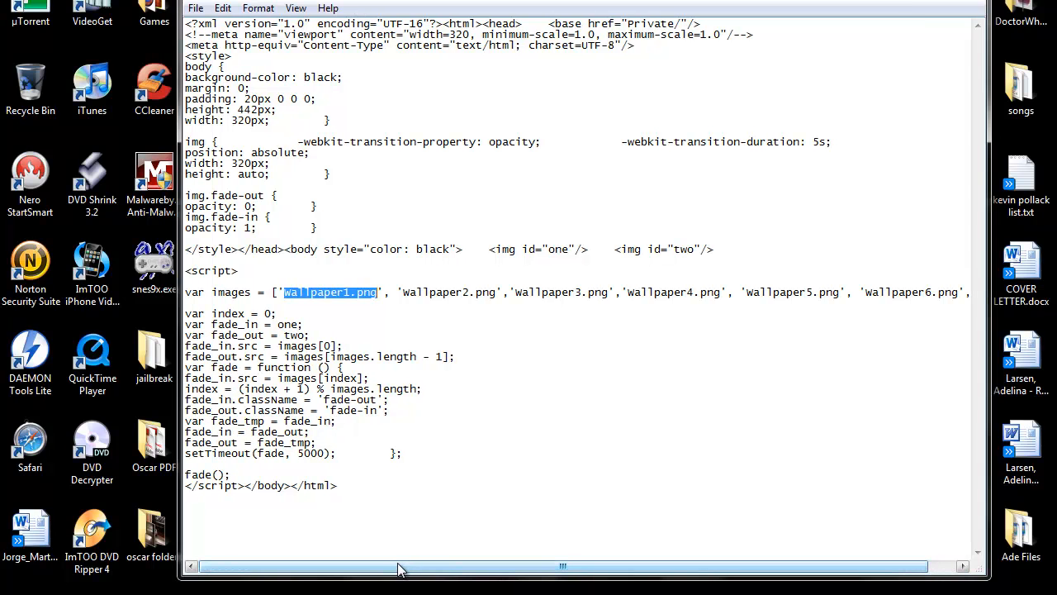
pyautogui.click(297, 453)
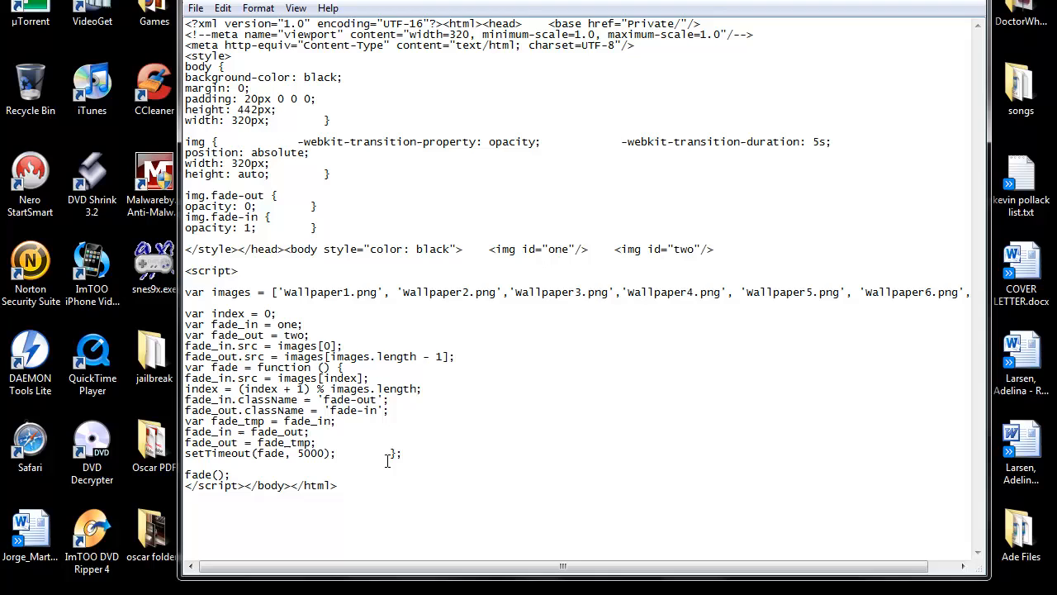
pyautogui.moveTo(669, 279)
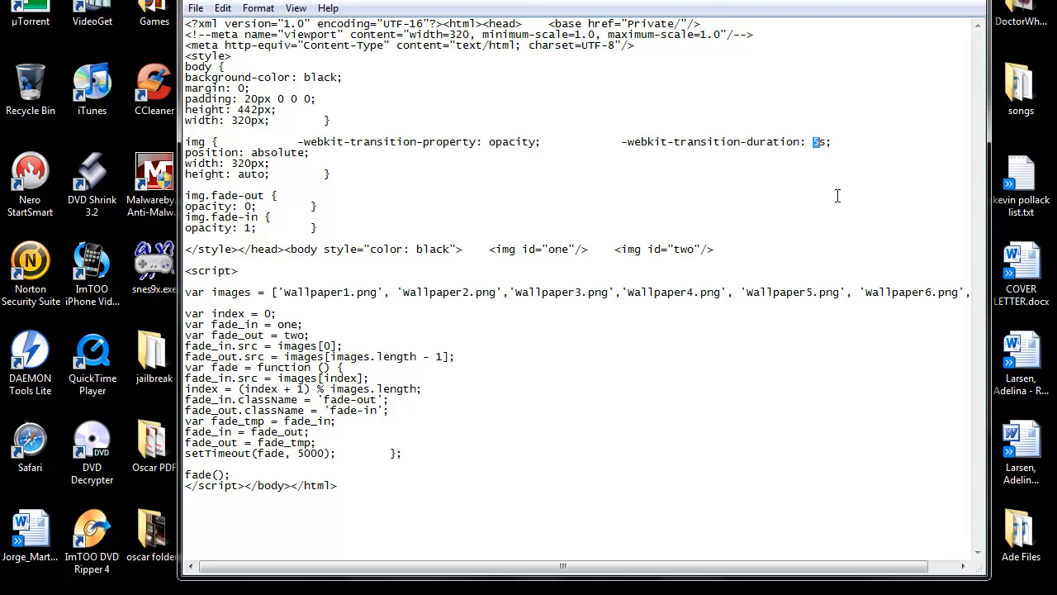
pyautogui.moveTo(852, 231)
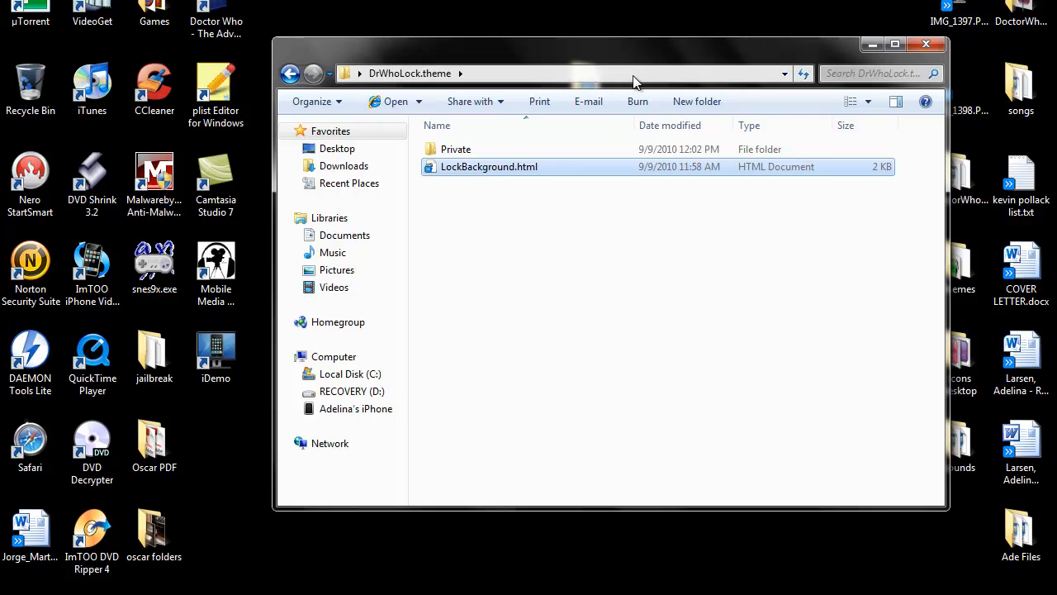
# Step: Save As LockBackground.html into DrWhoLock.theme with Save as type set to All Files
pyautogui.click(196, 7)
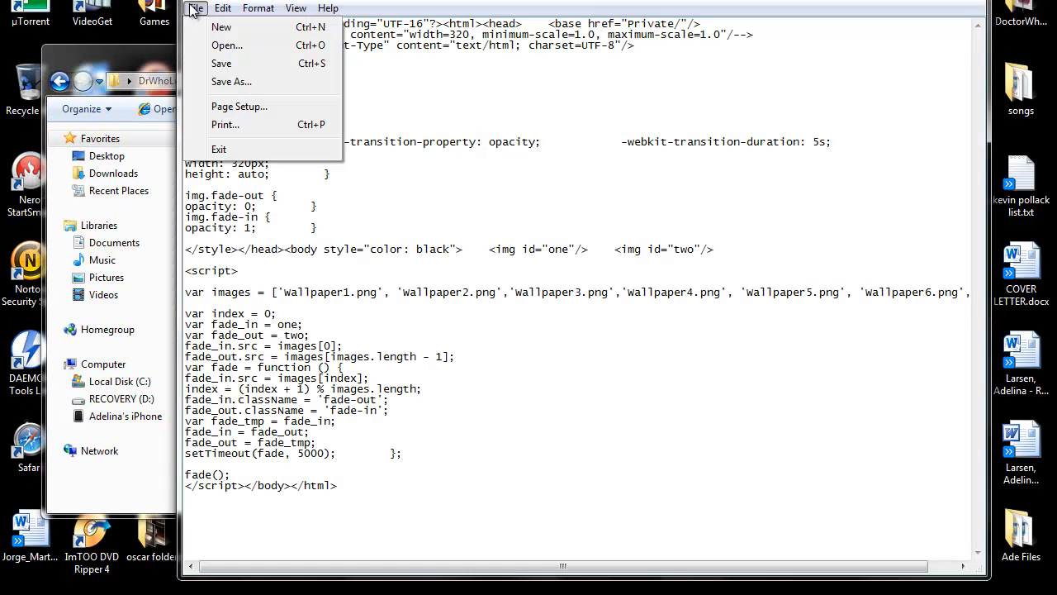
pyautogui.moveTo(231, 81)
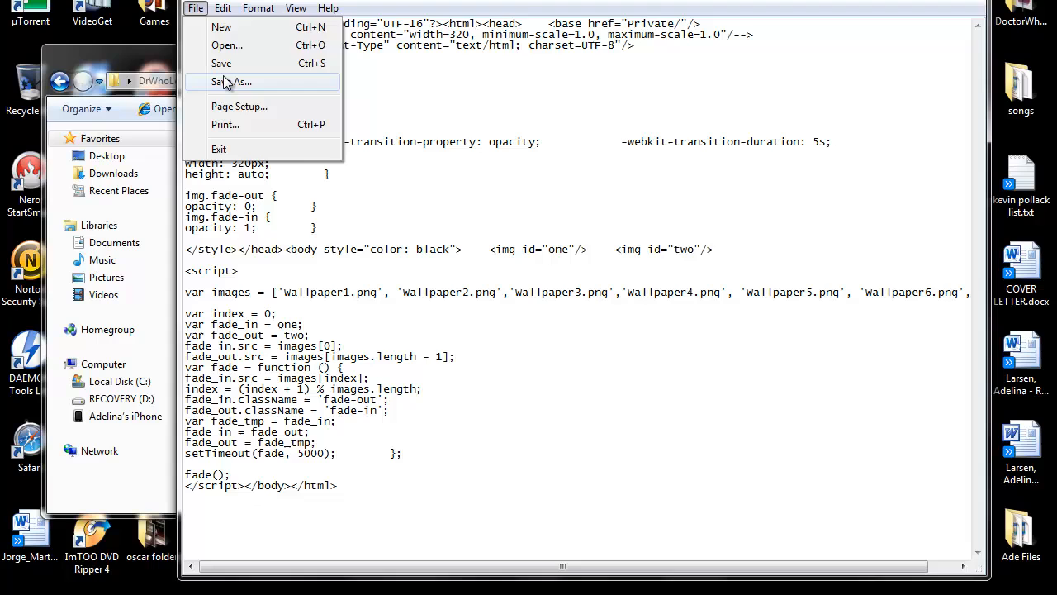
pyautogui.click(231, 83)
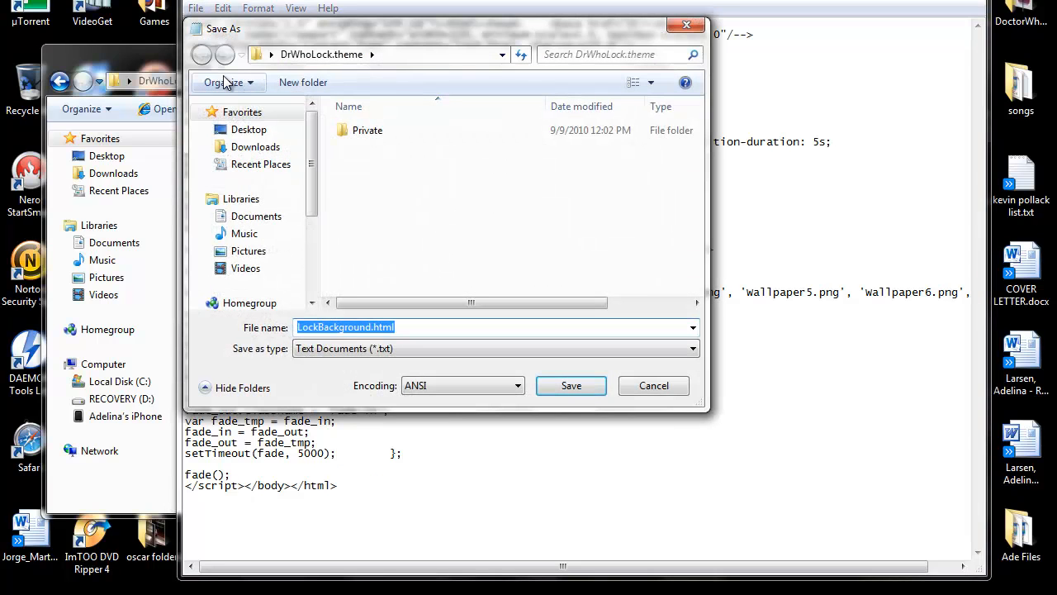
pyautogui.click(692, 347)
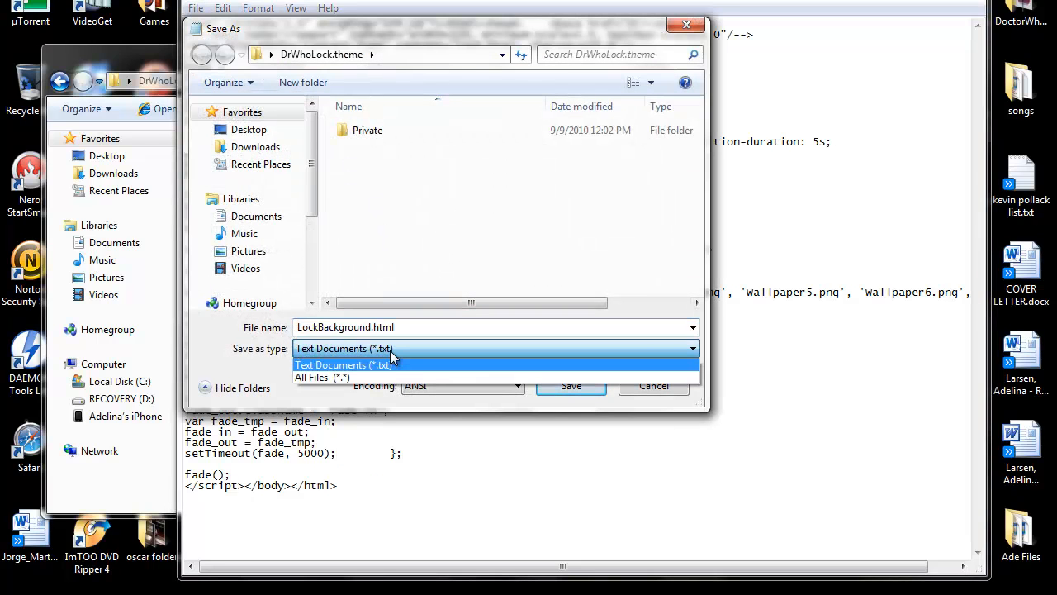
pyautogui.click(323, 377)
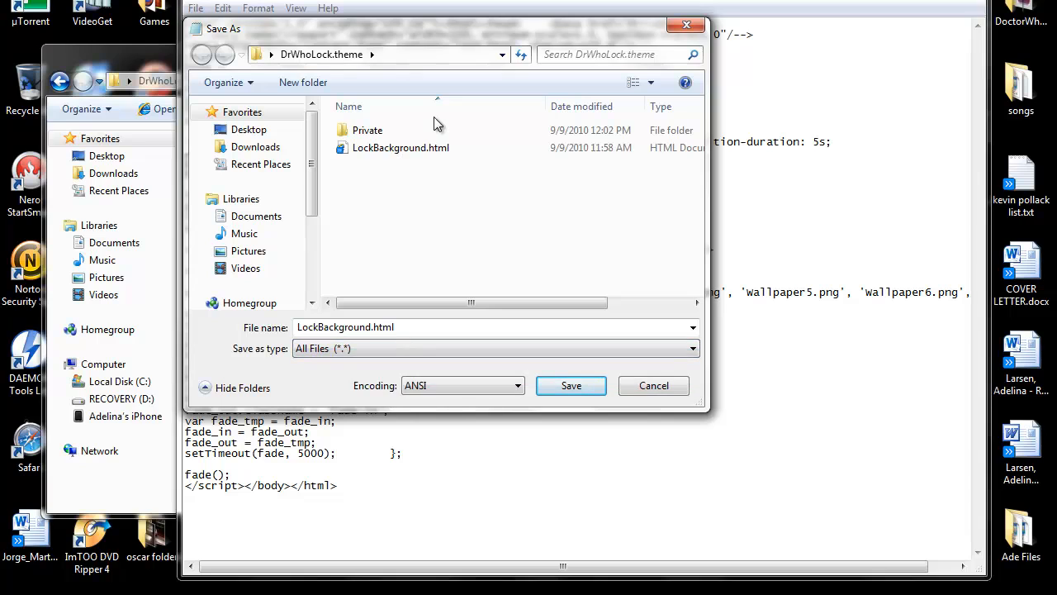
pyautogui.click(399, 147)
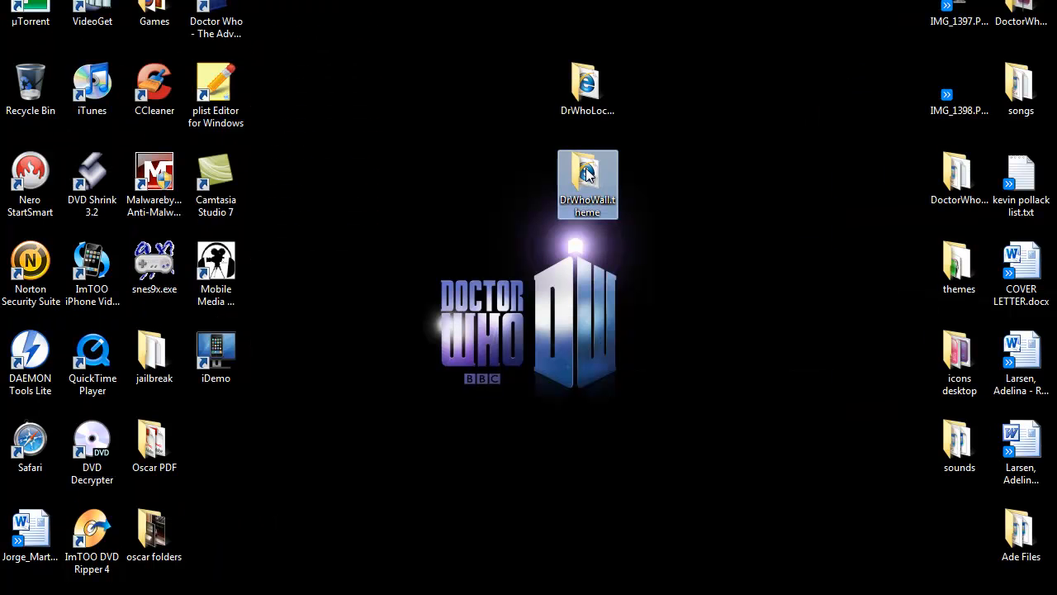
# Step: Open DrWhoWall.theme from the desktop and select Wallpaper.html
pyautogui.doubleClick(588, 185)
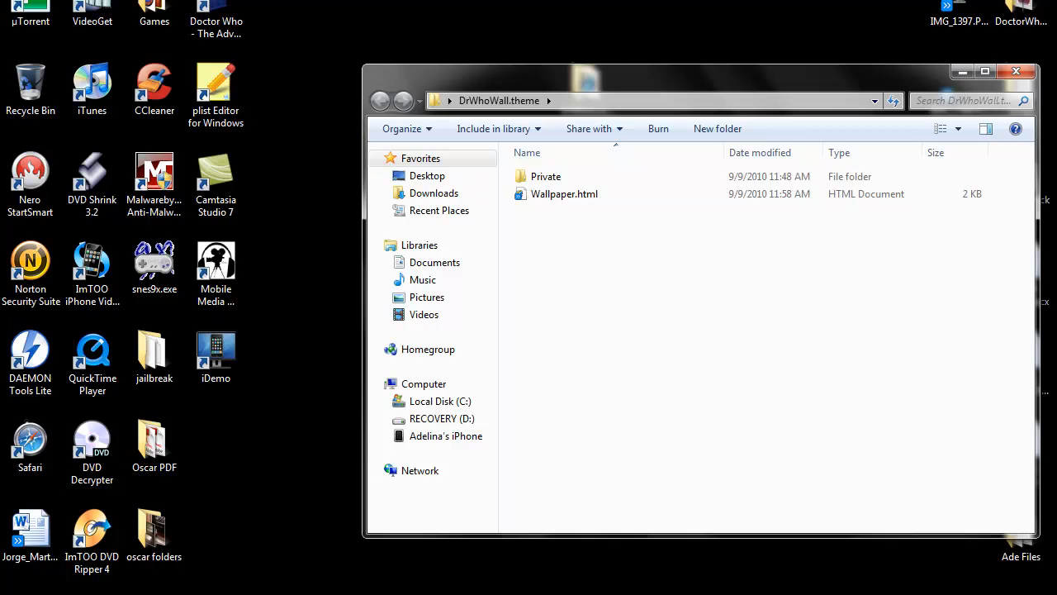
pyautogui.click(565, 193)
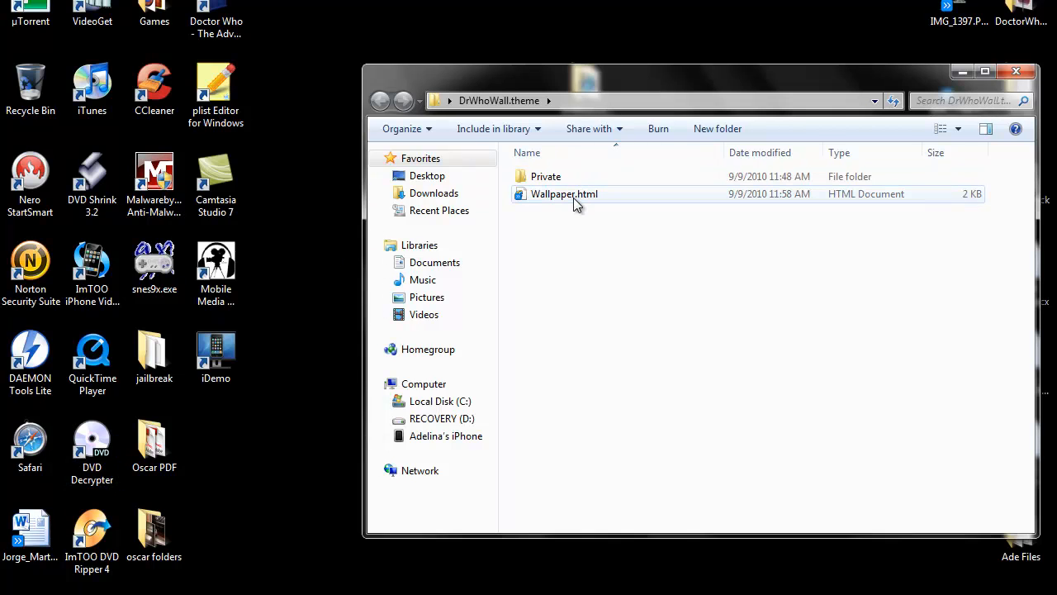
pyautogui.moveTo(565, 195)
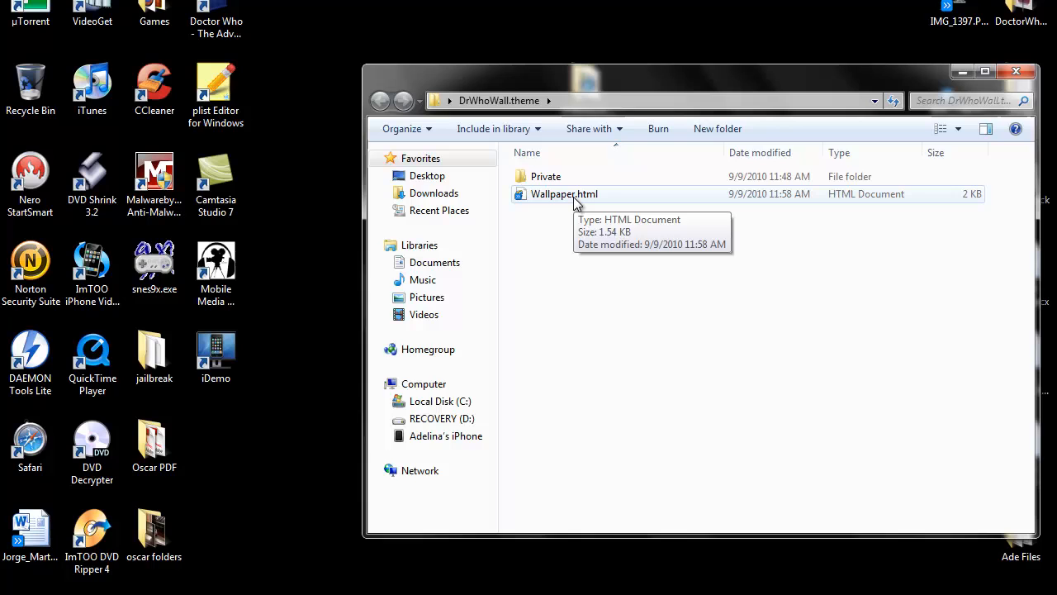
pyautogui.moveTo(1016, 66)
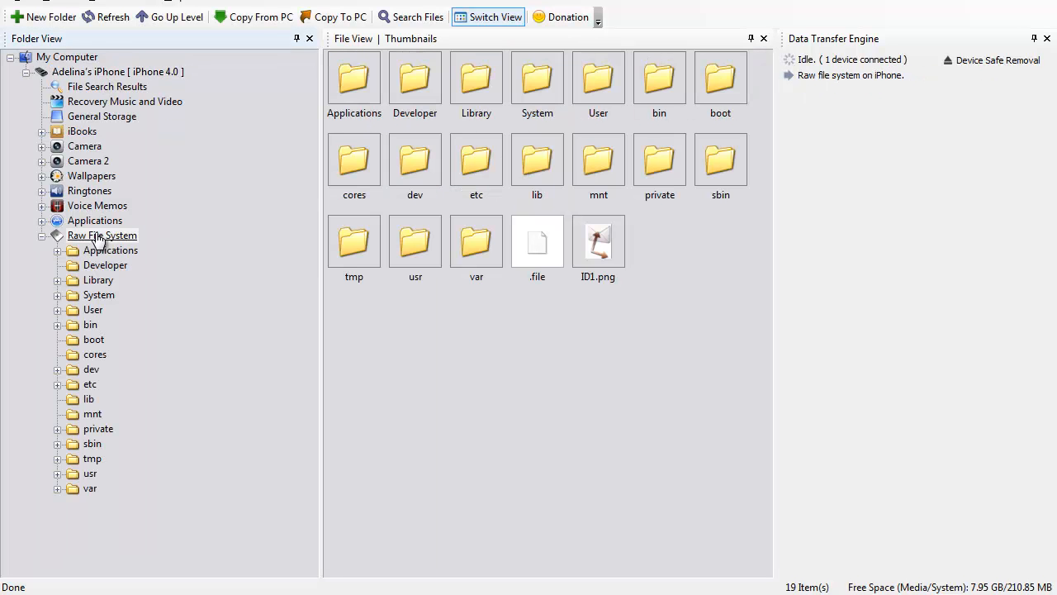
# Step: Expand Raw File System in iPhone Explorer's Folder View tree
pyautogui.click(89, 489)
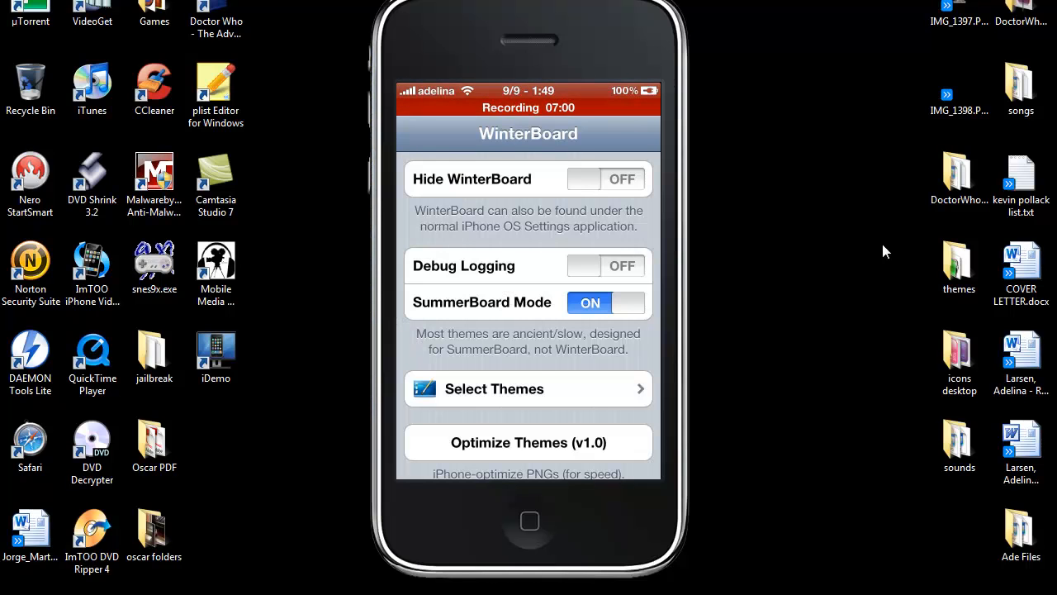
# Step: Check DrWhoLock in WinterBoard's Select Themes list next to DrWhoWall and DoctorWhoTheme
pyautogui.click(529, 388)
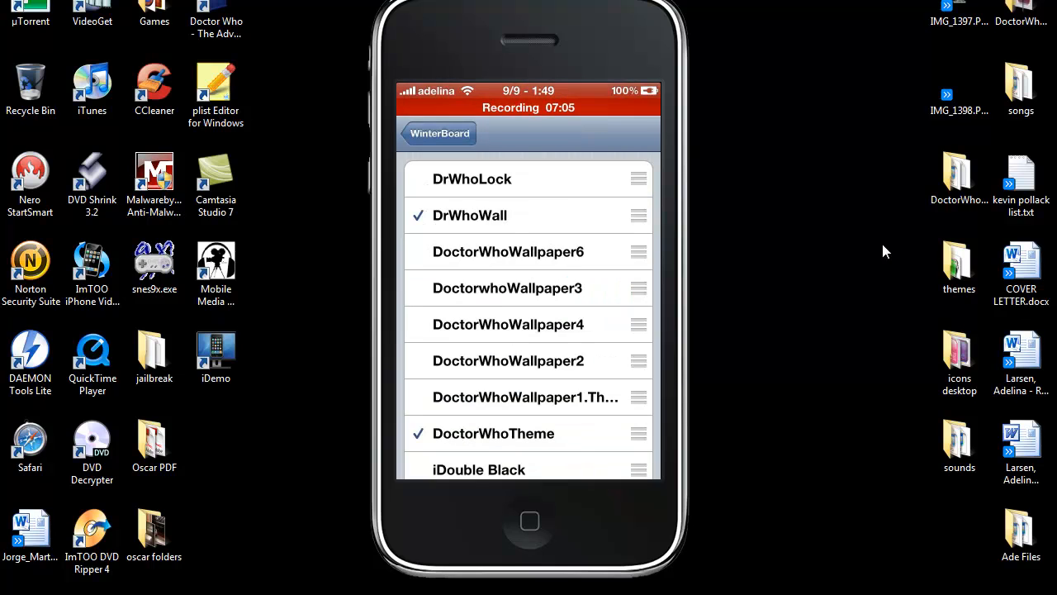
pyautogui.click(529, 178)
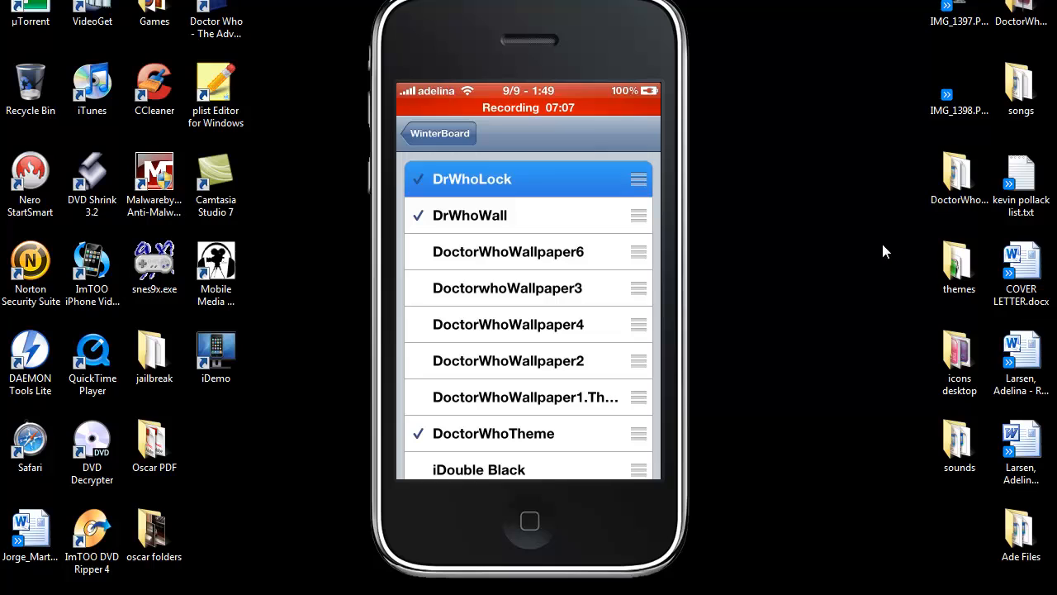